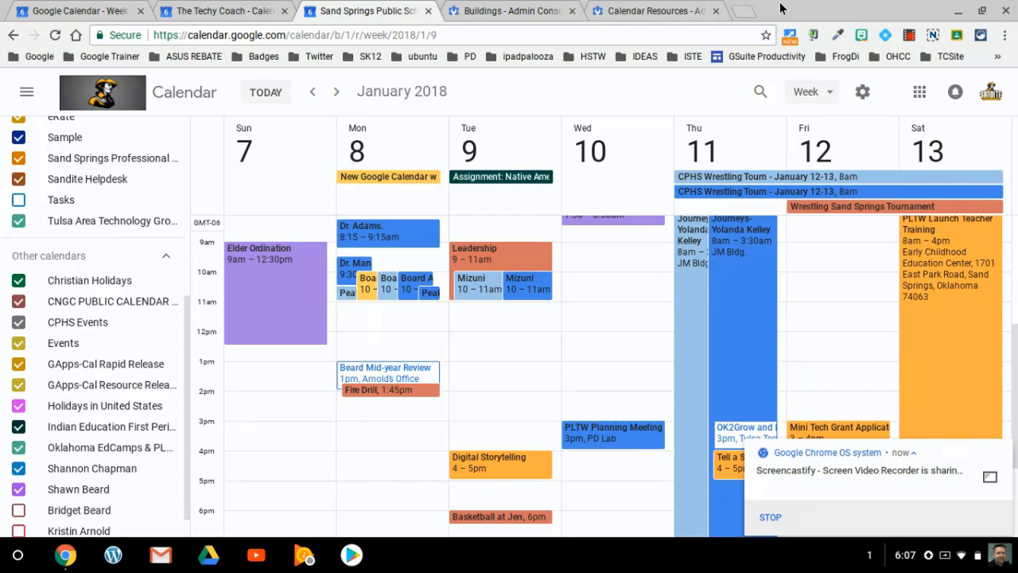
pyautogui.moveTo(269, 6)
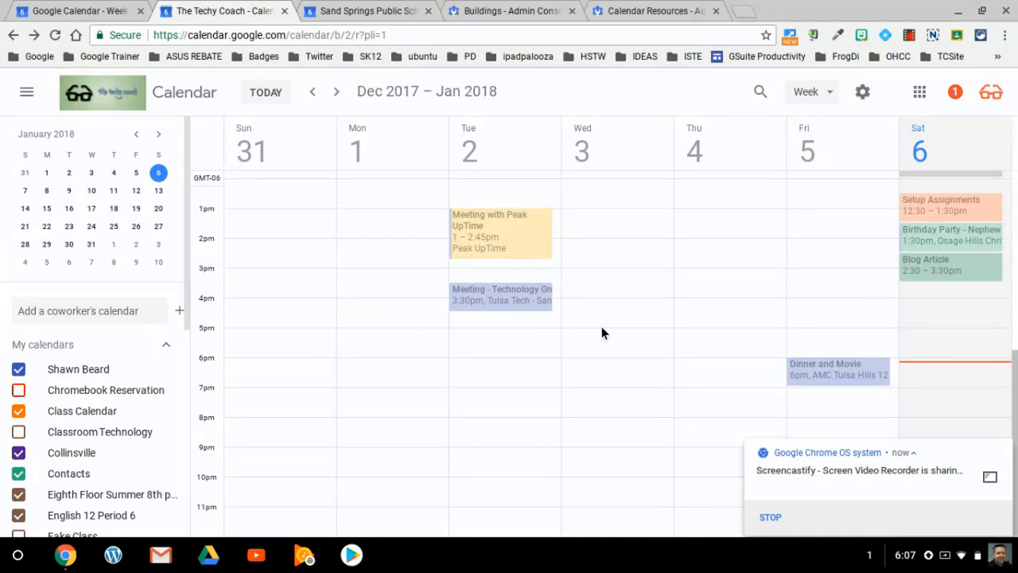
# View the Dinner and Movie event's artwork, then close its details.
pyautogui.click(828, 370)
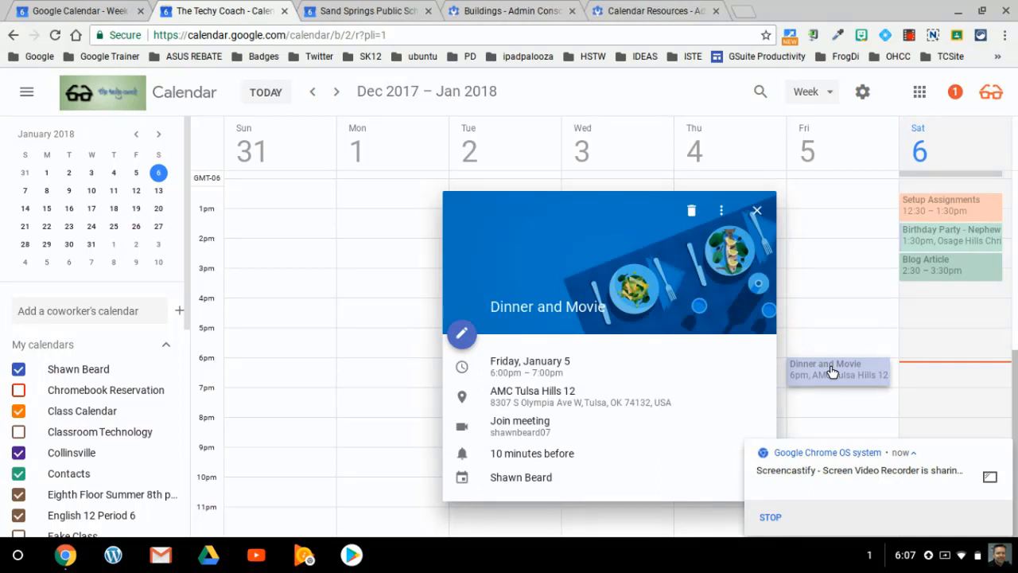
pyautogui.moveTo(586, 277)
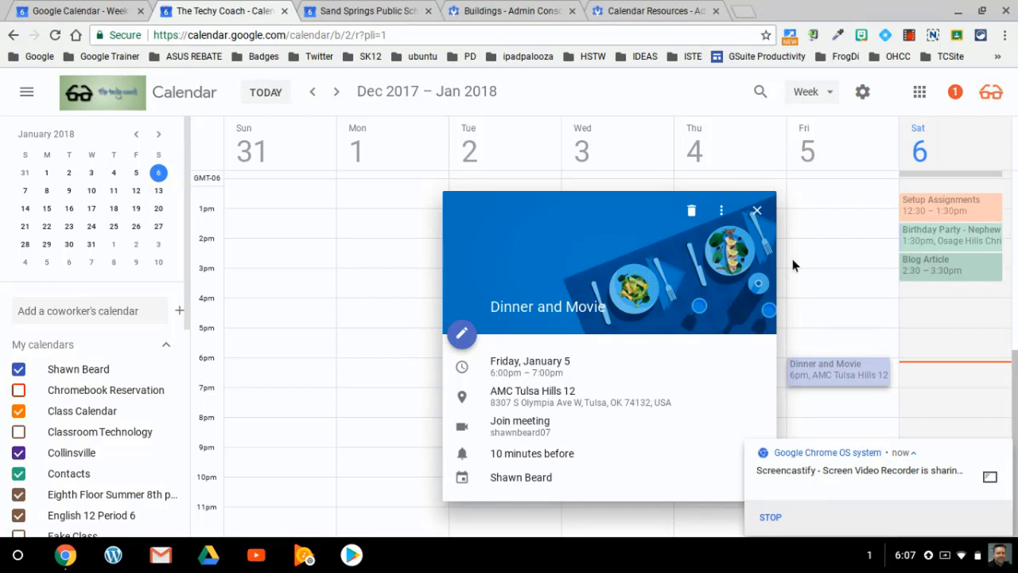
pyautogui.click(756, 210)
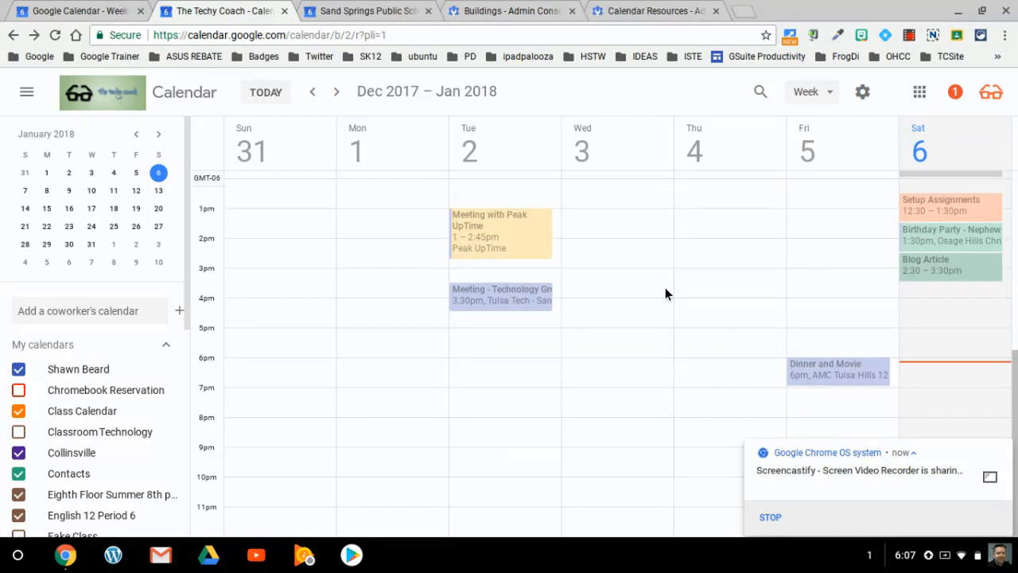
pyautogui.moveTo(613, 294)
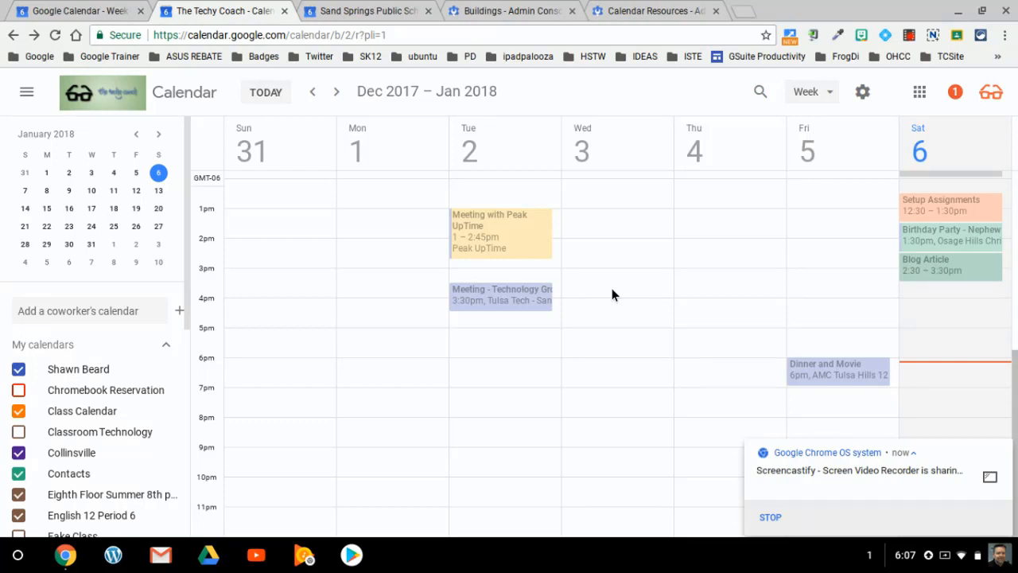
pyautogui.moveTo(473, 295)
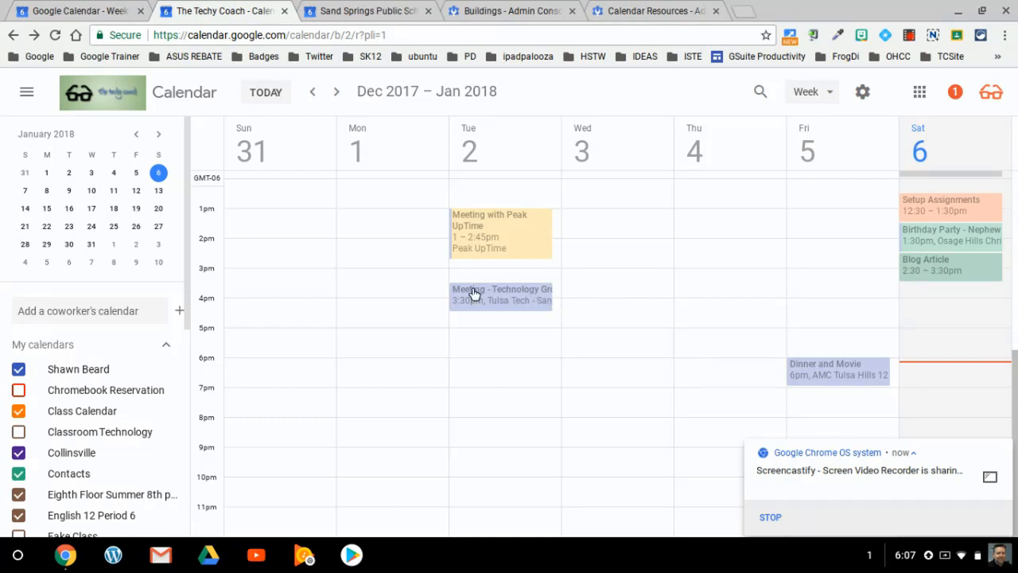
pyautogui.click(477, 295)
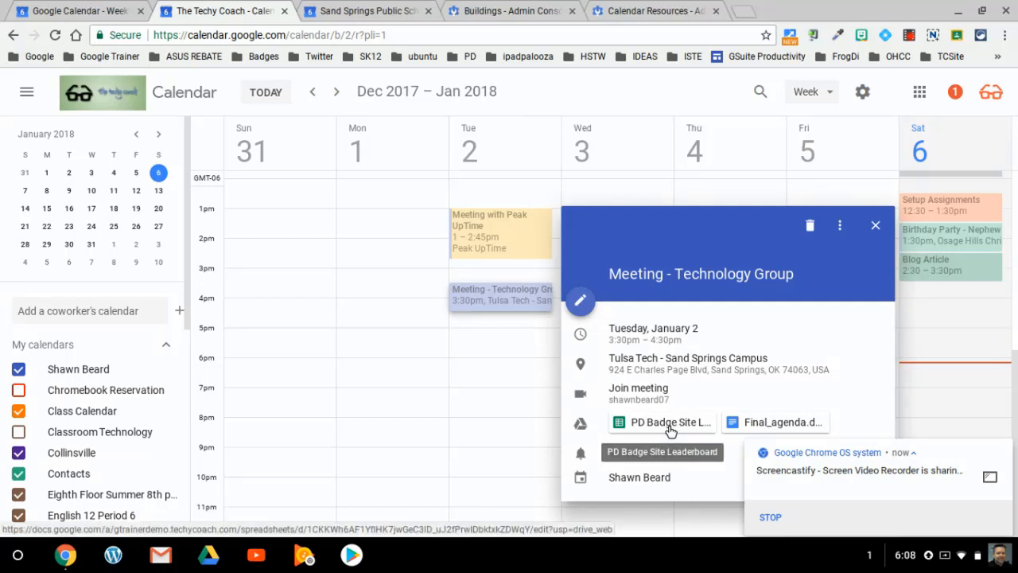
pyautogui.click(839, 225)
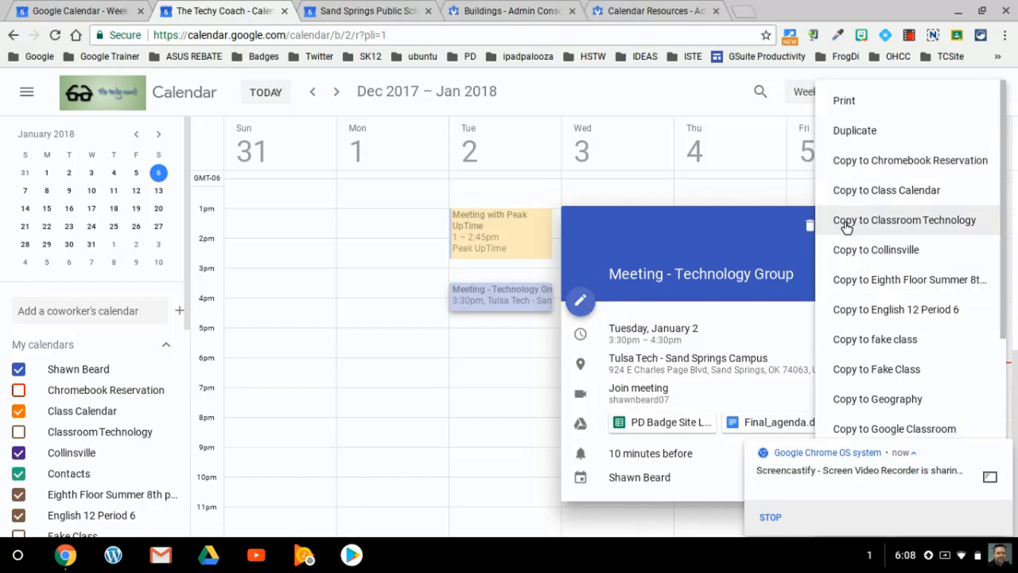
pyautogui.click(777, 242)
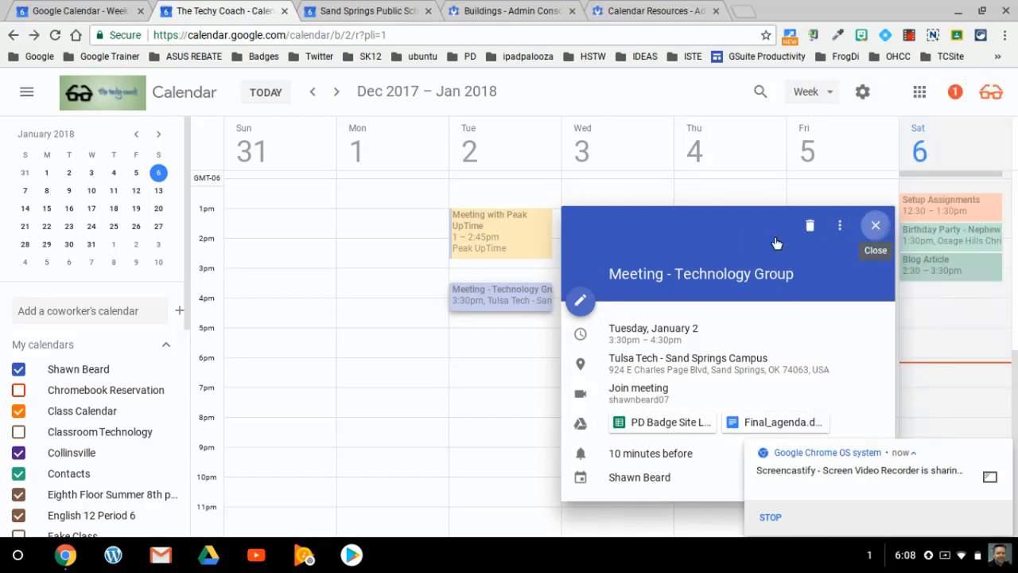
pyautogui.click(875, 225)
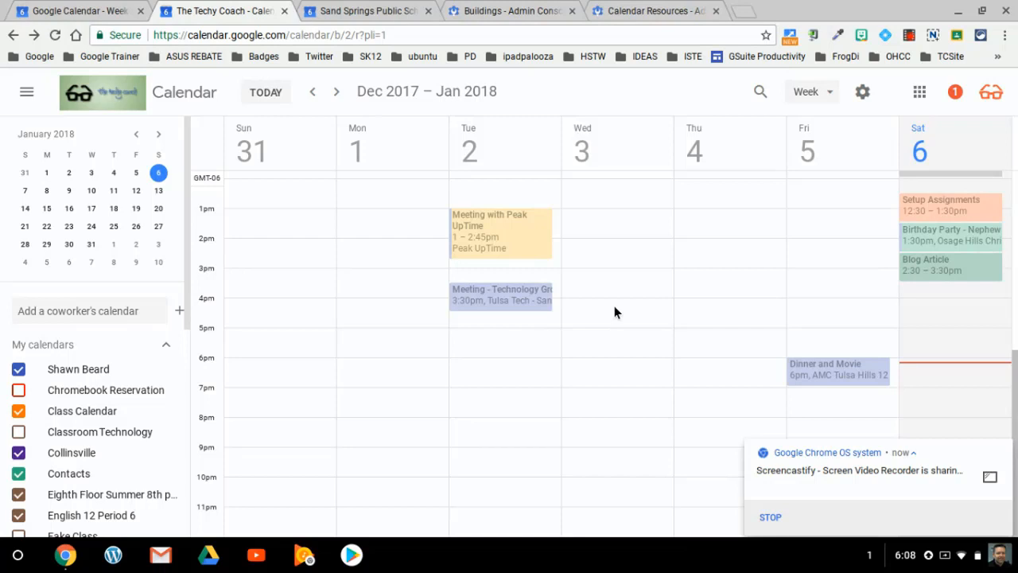
pyautogui.moveTo(606, 309)
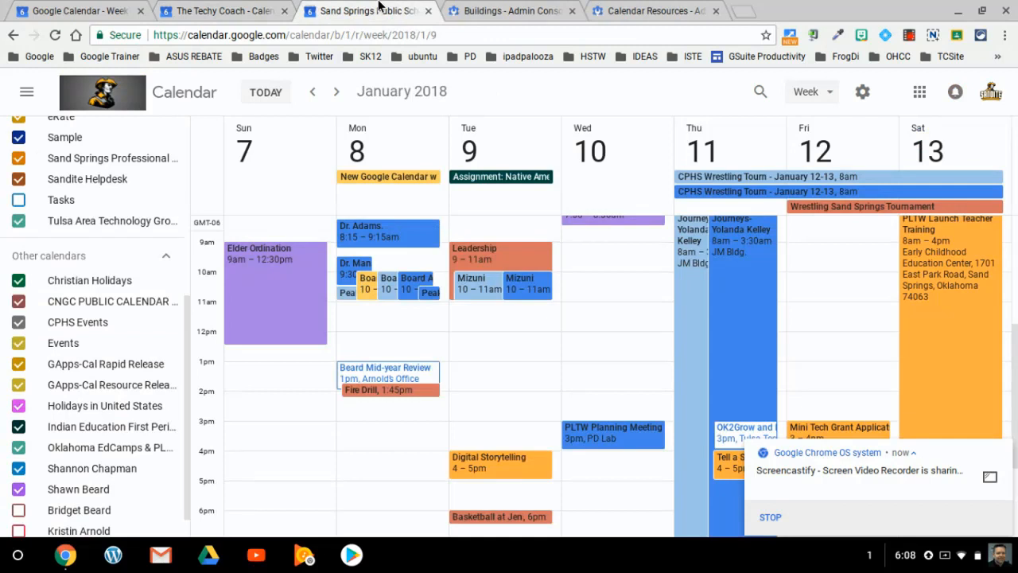
pyautogui.moveTo(588, 363)
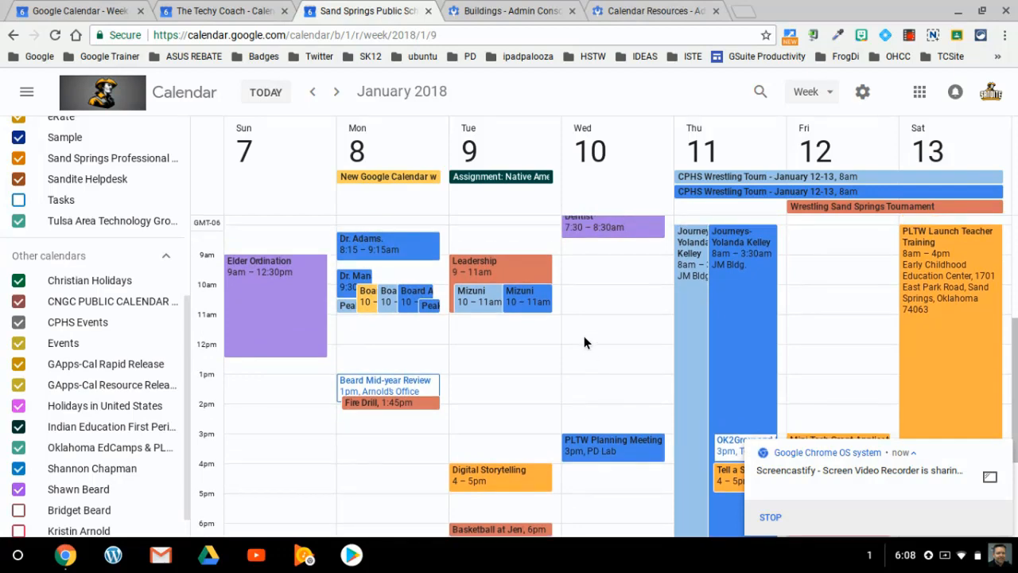
pyautogui.moveTo(623, 308)
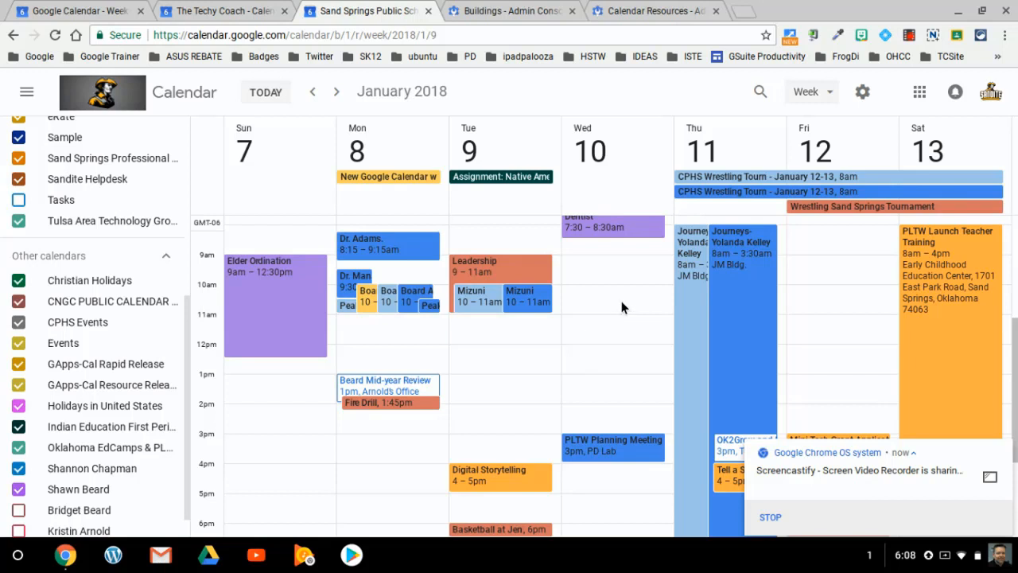
pyautogui.moveTo(809, 97)
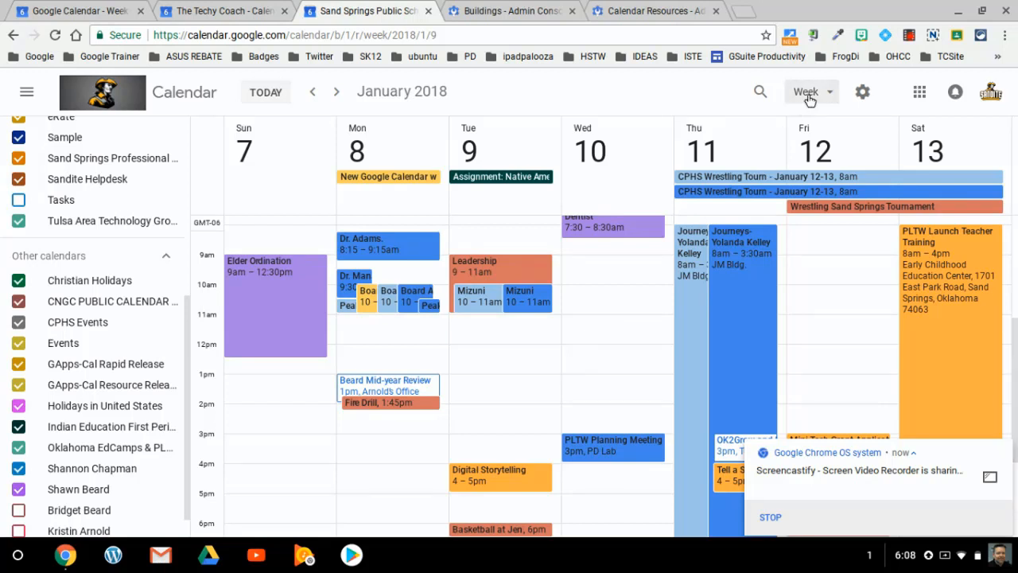
# Open the view-range choices on the Sand Springs January 7–13 week.
pyautogui.click(806, 91)
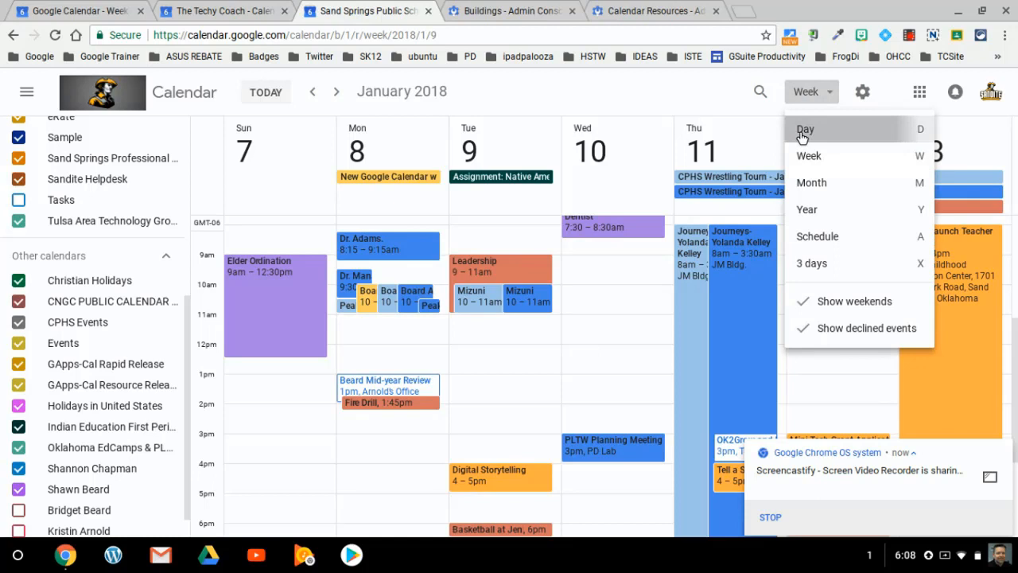
pyautogui.click(806, 129)
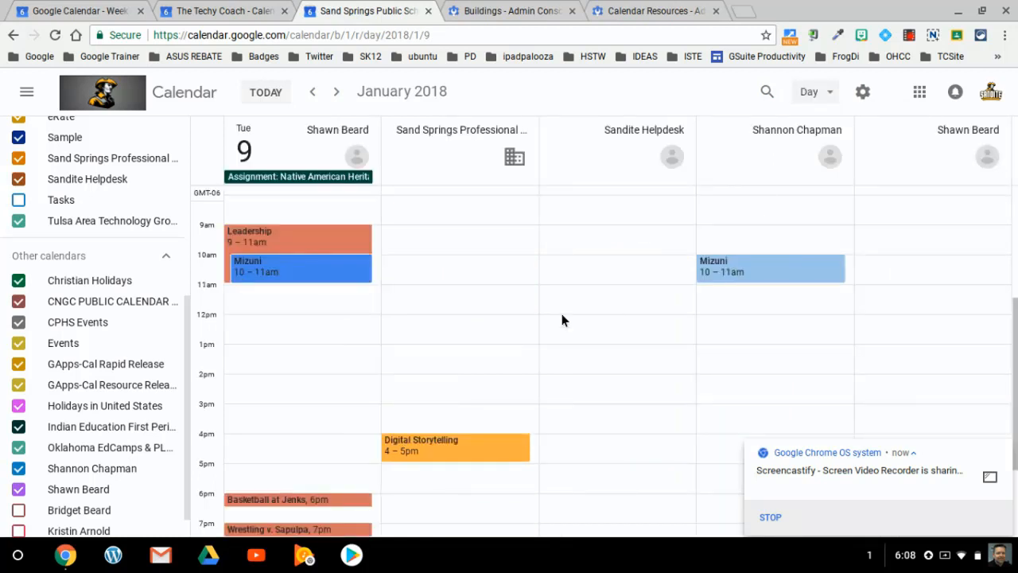
pyautogui.moveTo(454, 149)
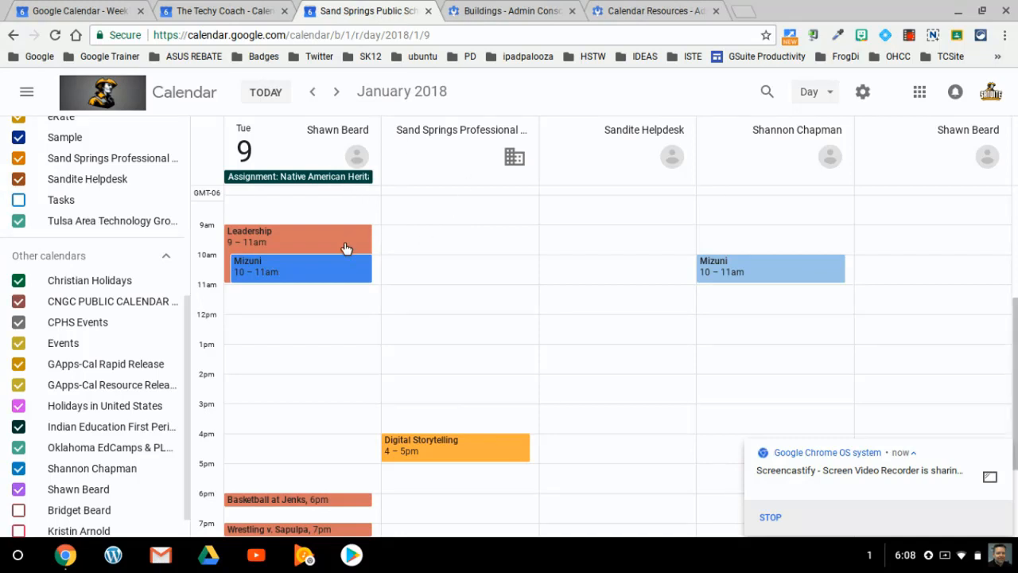
pyautogui.moveTo(282, 221)
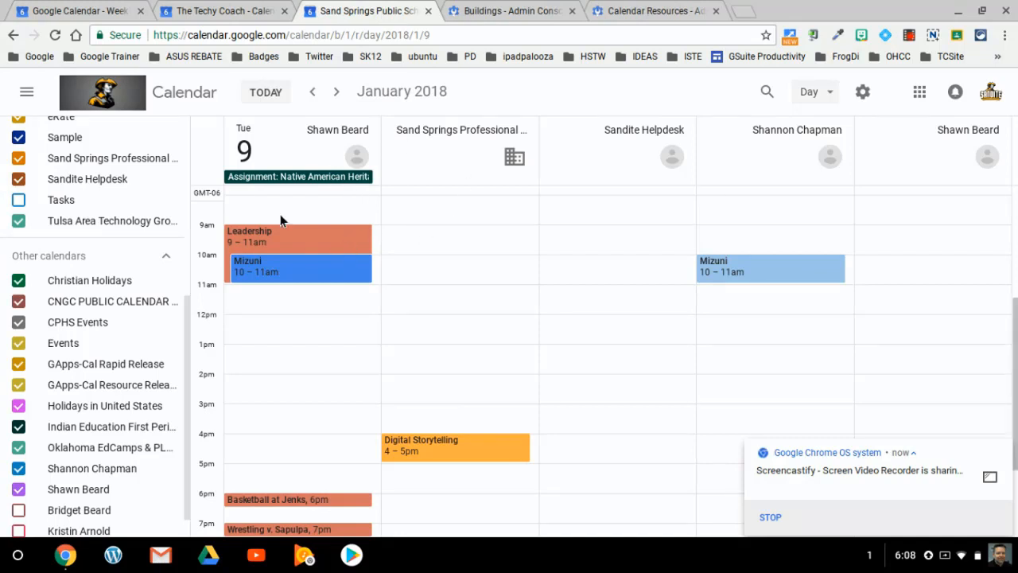
pyautogui.moveTo(314, 206)
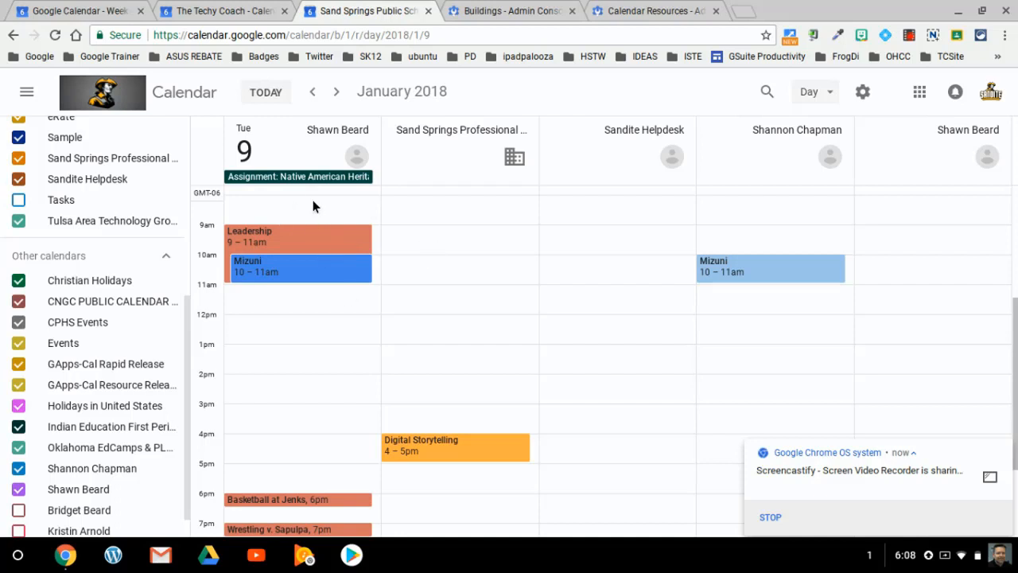
pyautogui.moveTo(273, 225)
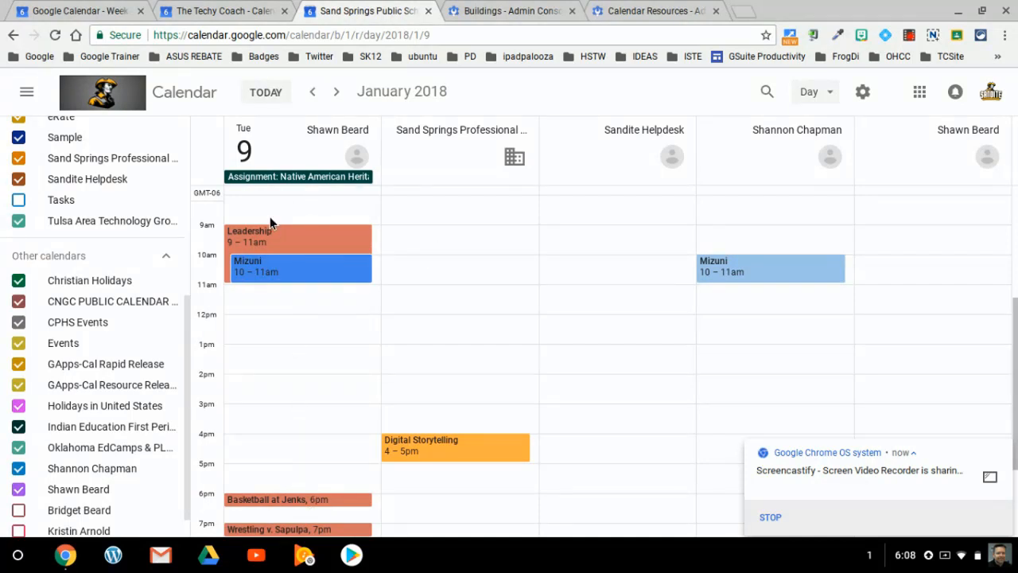
pyautogui.moveTo(464, 253)
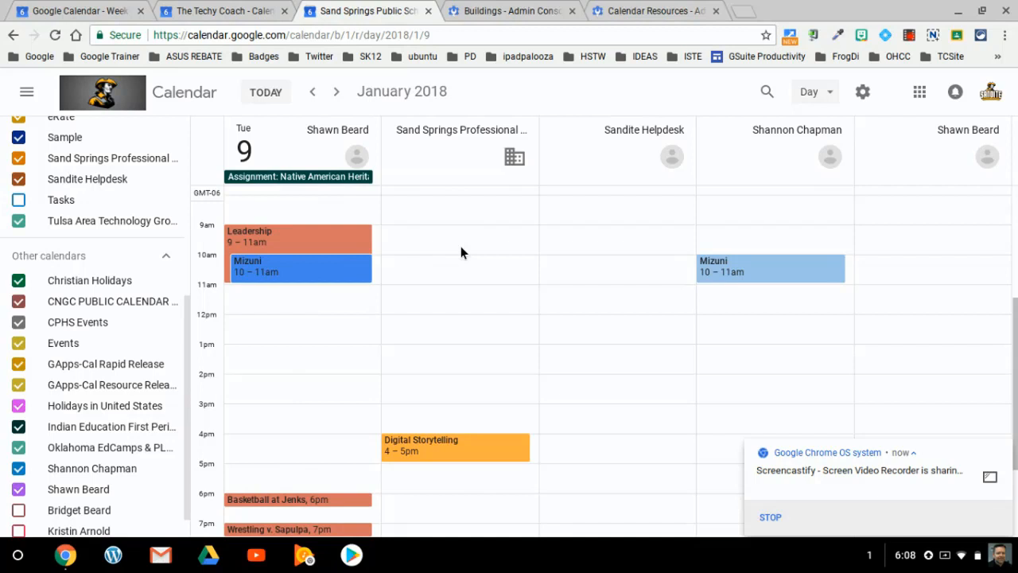
pyautogui.moveTo(637, 365)
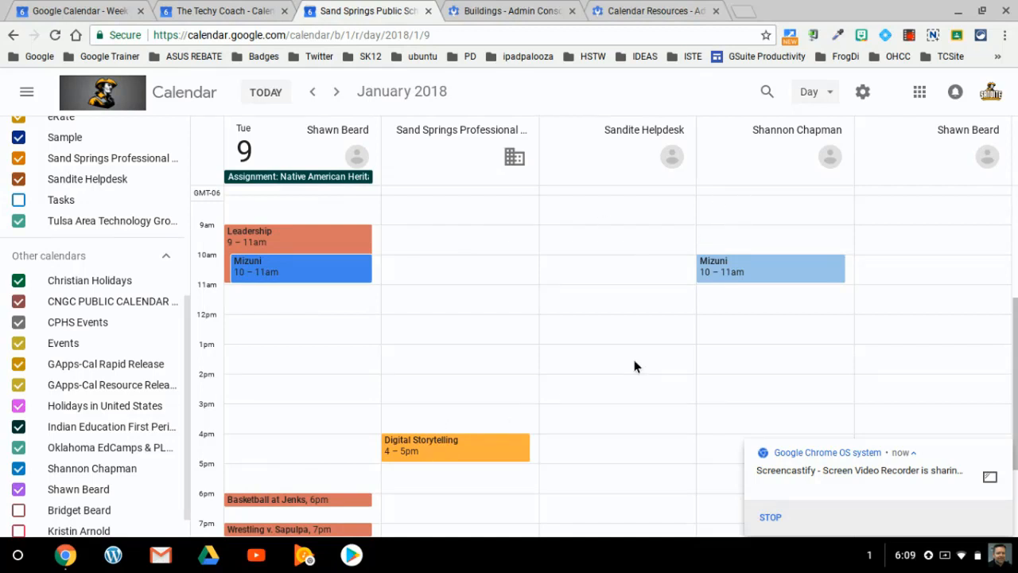
pyautogui.moveTo(874, 371)
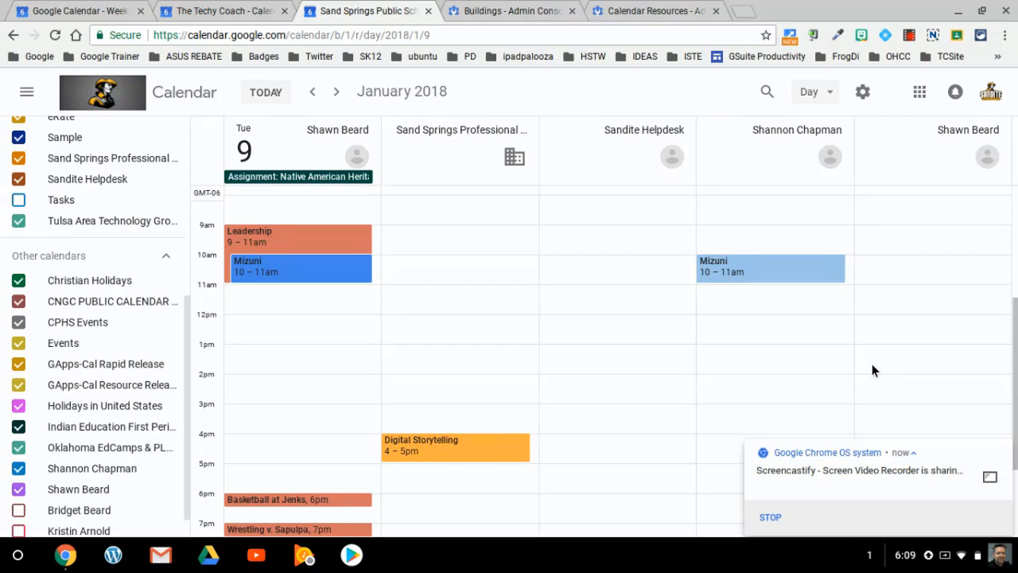
pyautogui.click(809, 91)
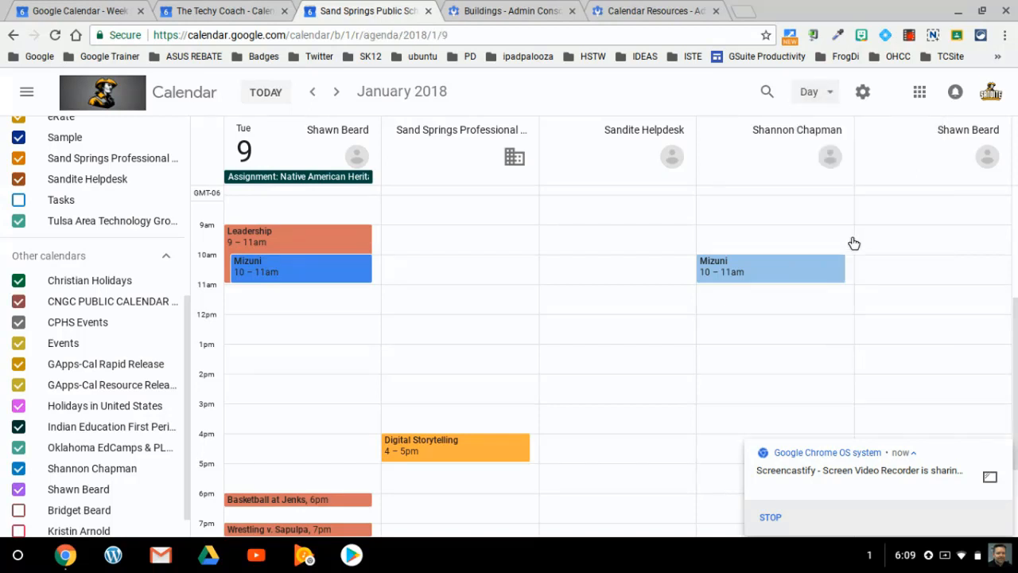
# Search the Weekly Sync event's rooms list for the 'Astor' room.
pyautogui.click(813, 90)
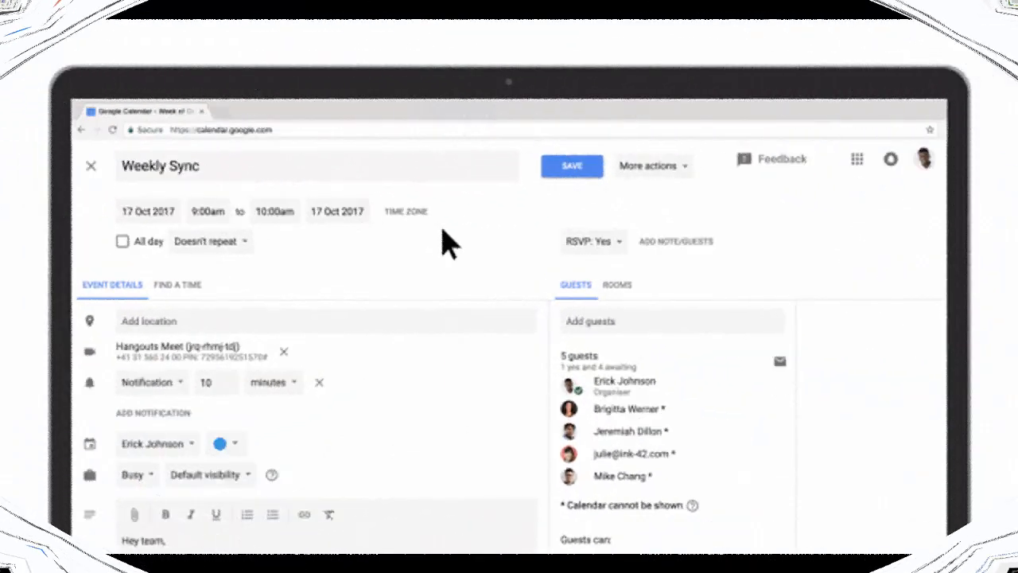
pyautogui.click(617, 285)
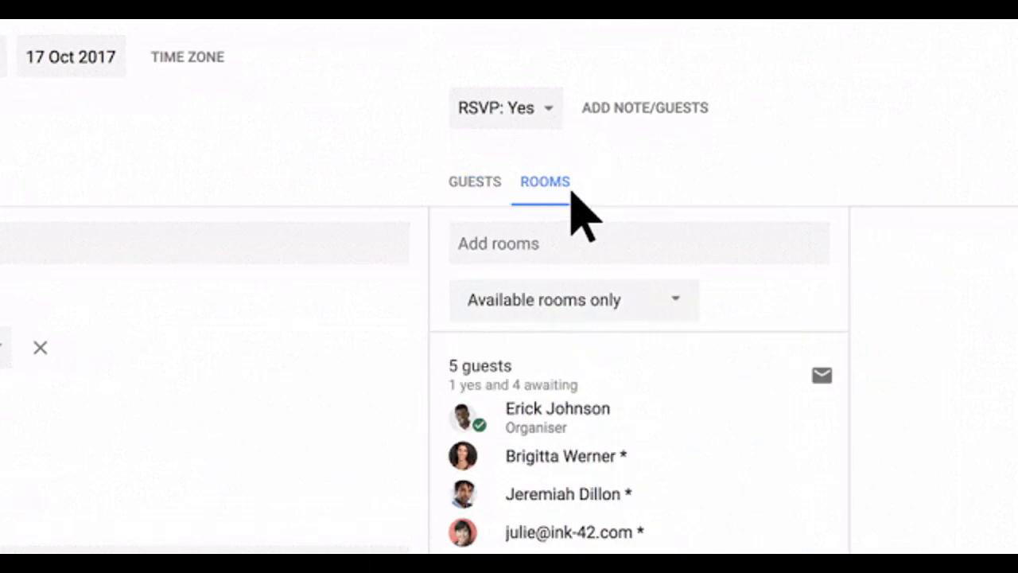
pyautogui.click(636, 244)
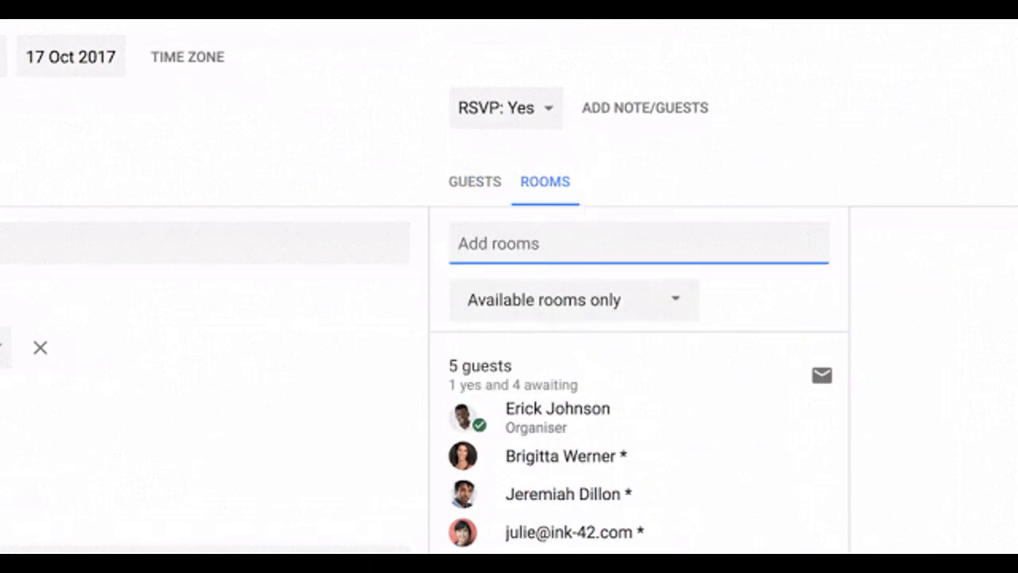
pyautogui.write('Astor')
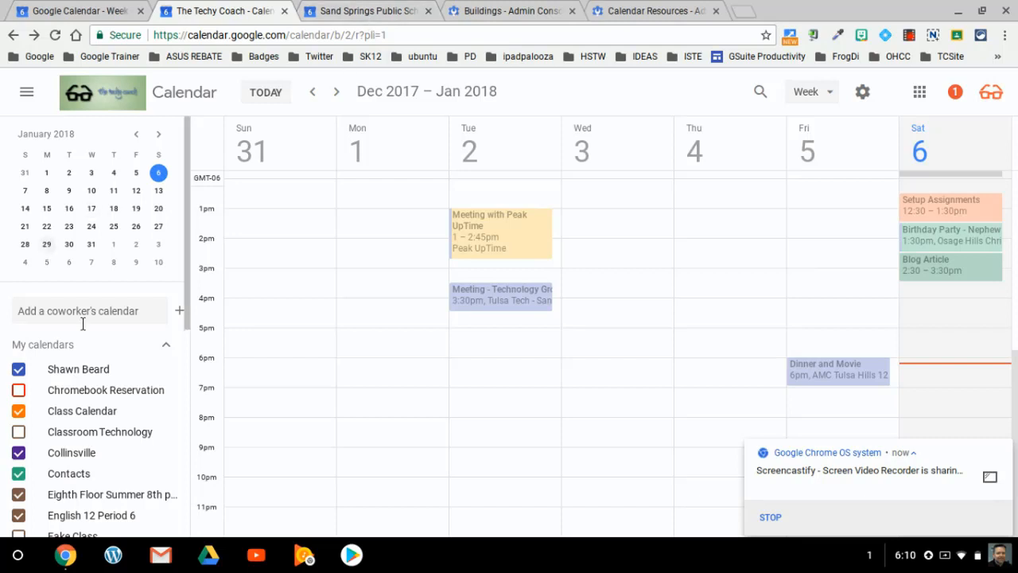
pyautogui.moveTo(78, 368)
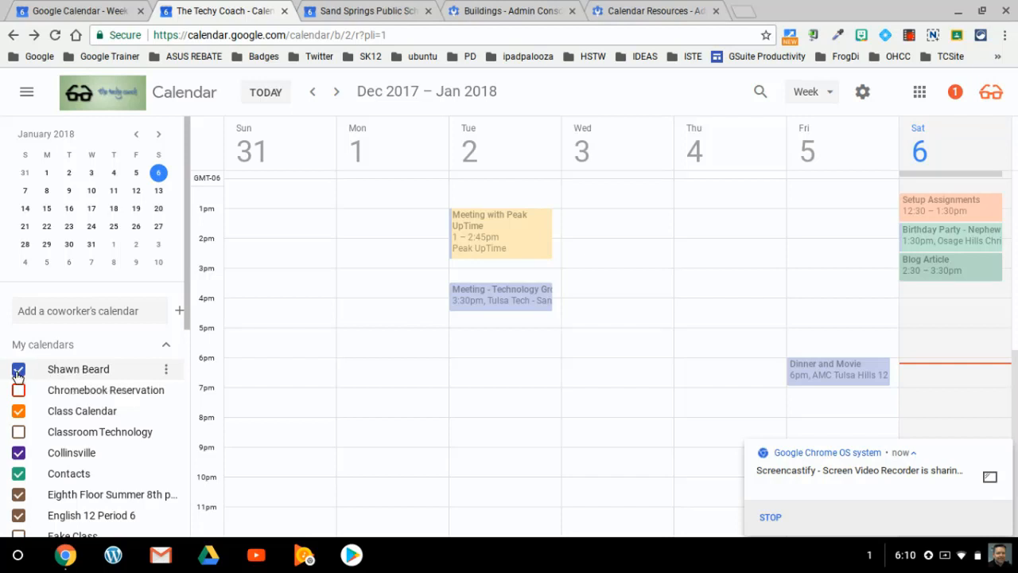
pyautogui.click(19, 368)
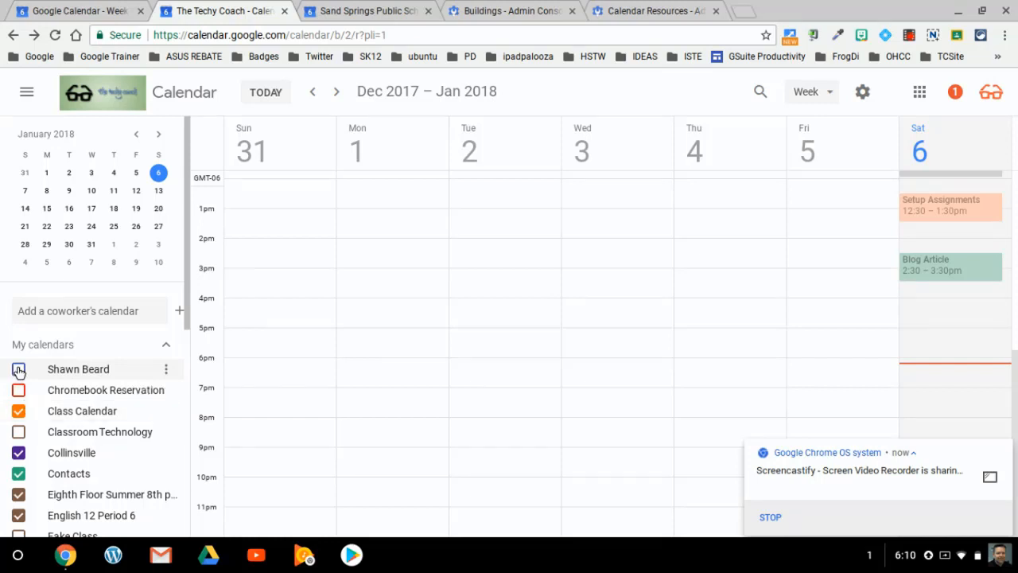
pyautogui.click(19, 369)
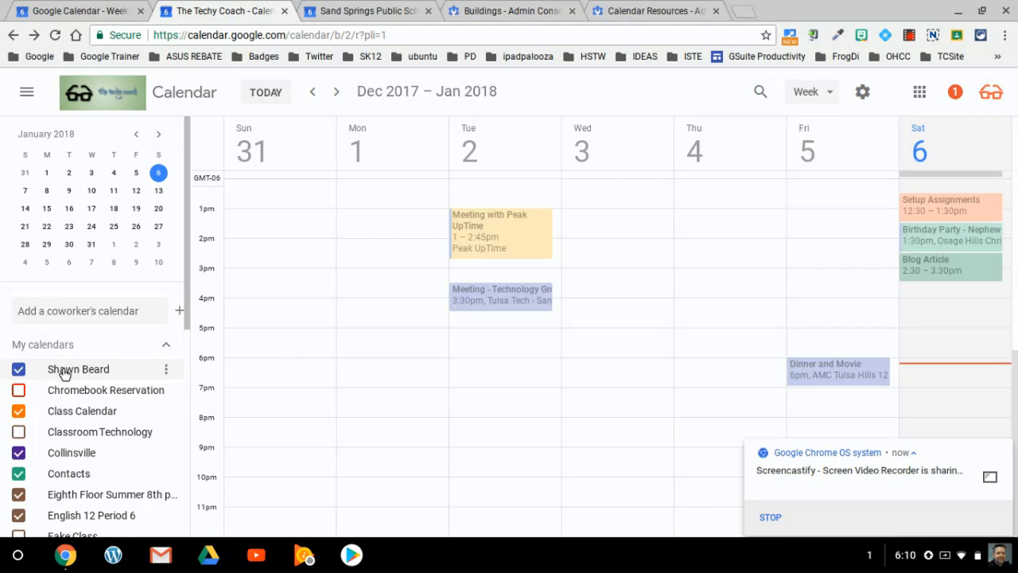
pyautogui.moveTo(78, 368)
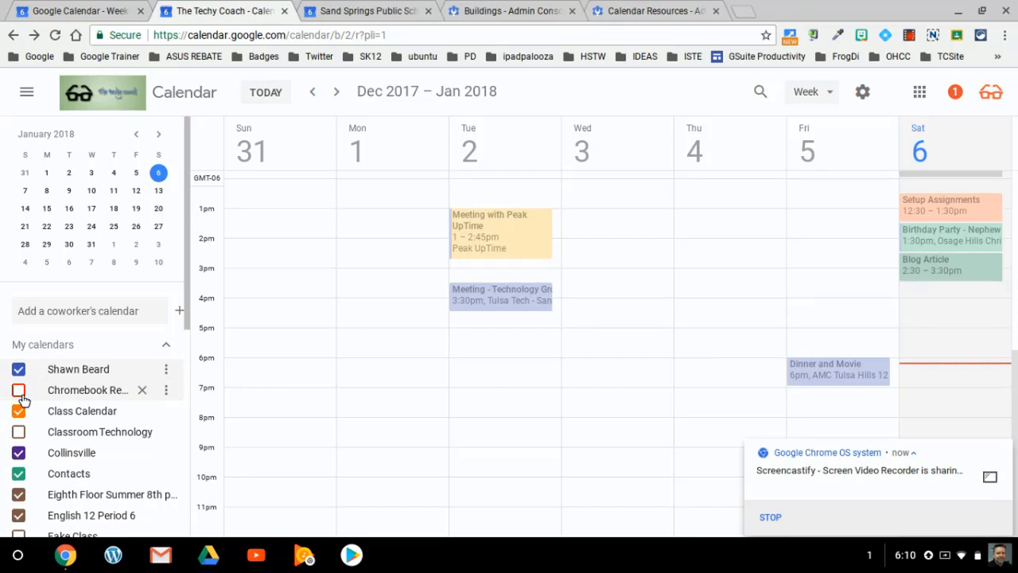
pyautogui.moveTo(67, 358)
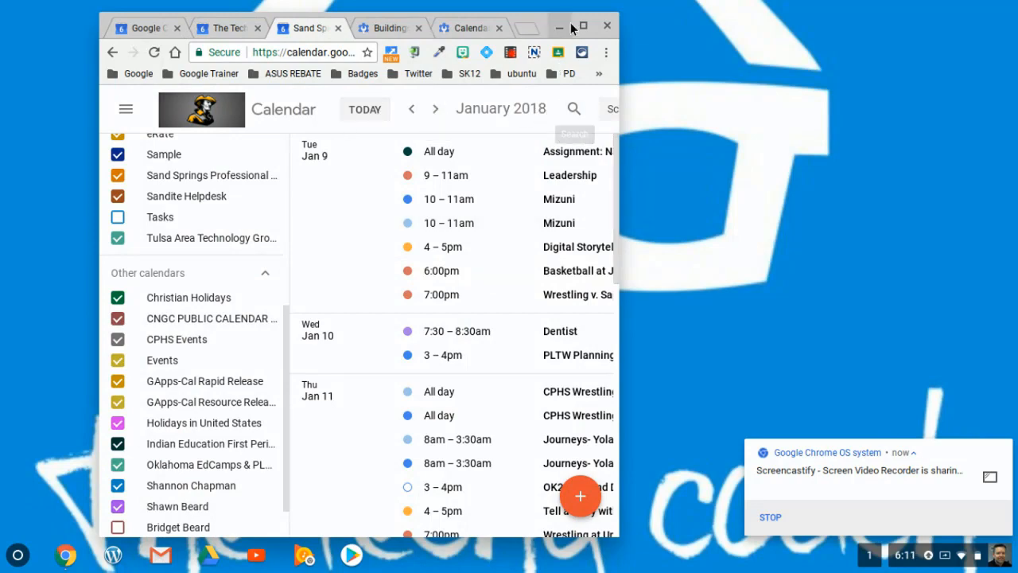
# Maximize the browser and switch the calendar to Week view for January 7–13.
pyautogui.click(582, 25)
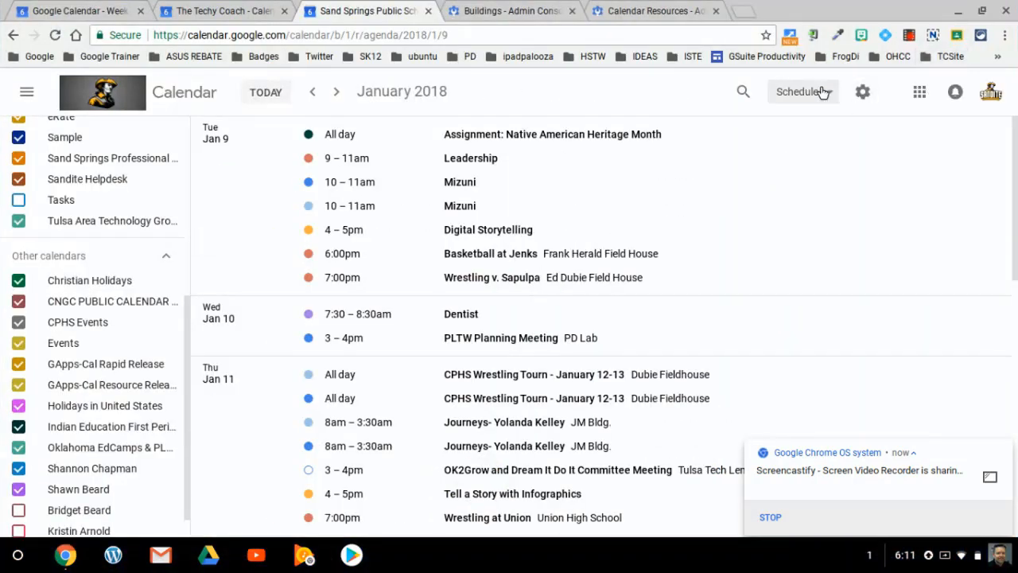
pyautogui.click(802, 91)
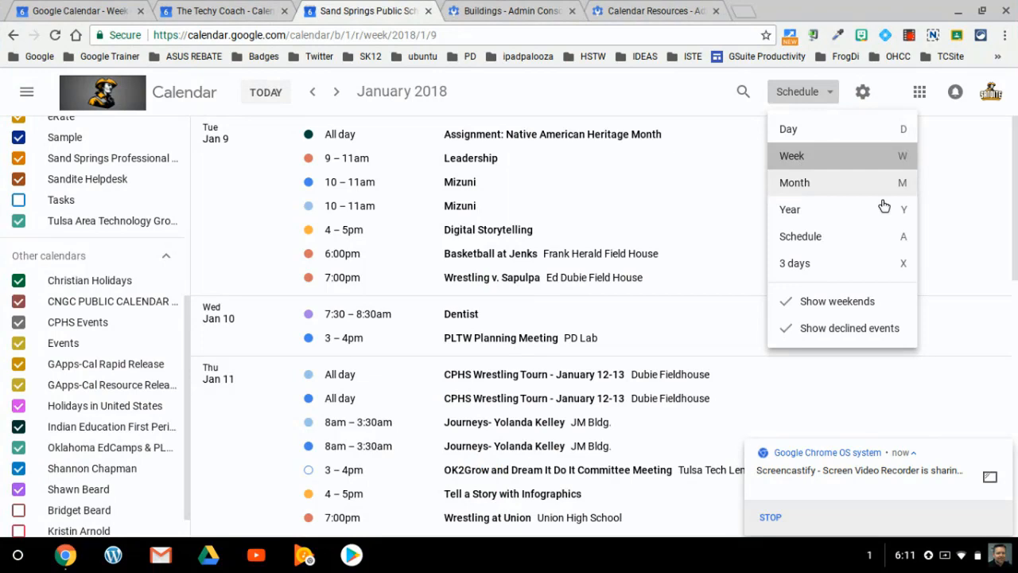
pyautogui.click(791, 155)
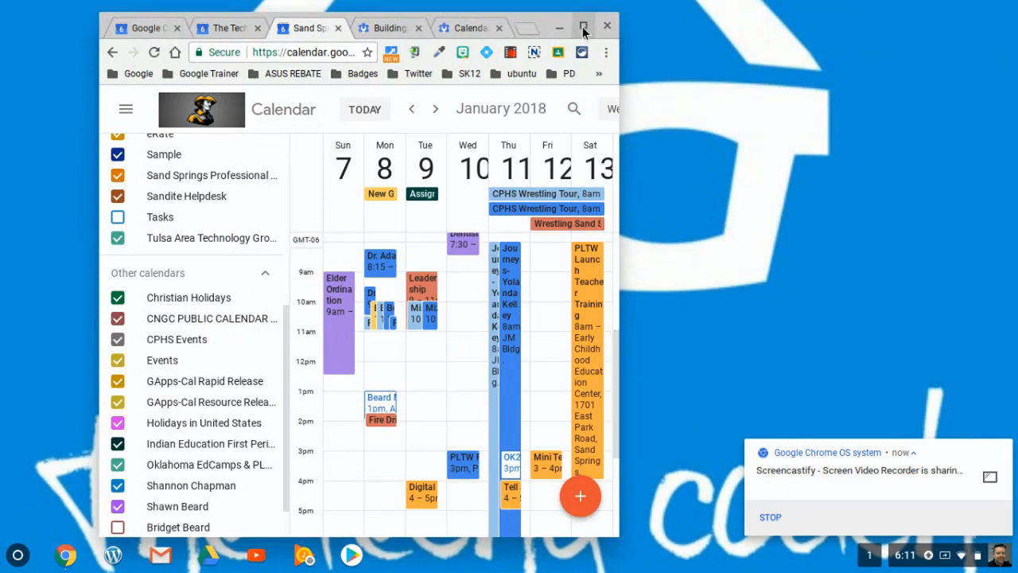
pyautogui.click(583, 26)
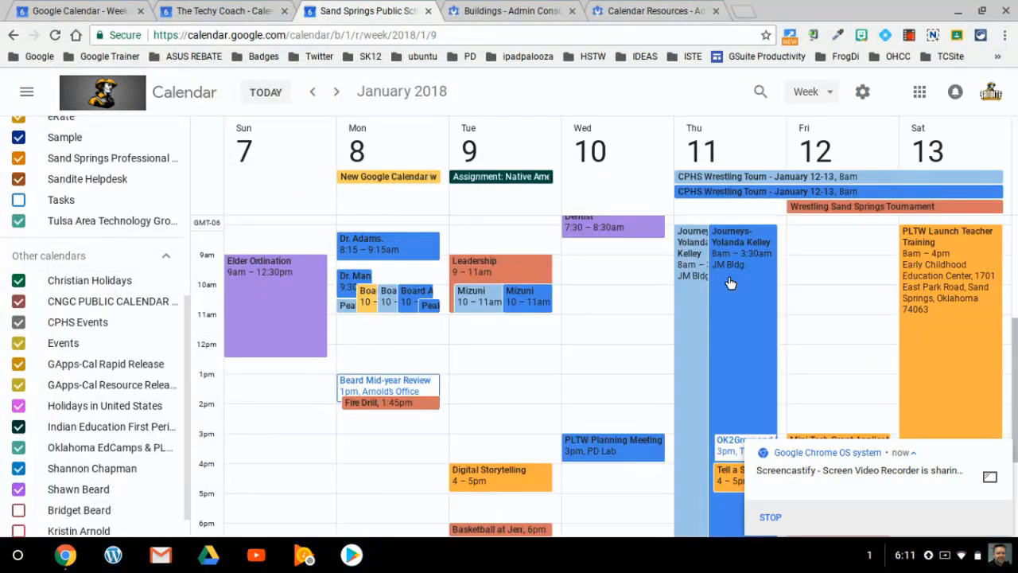
pyautogui.scroll(-3)
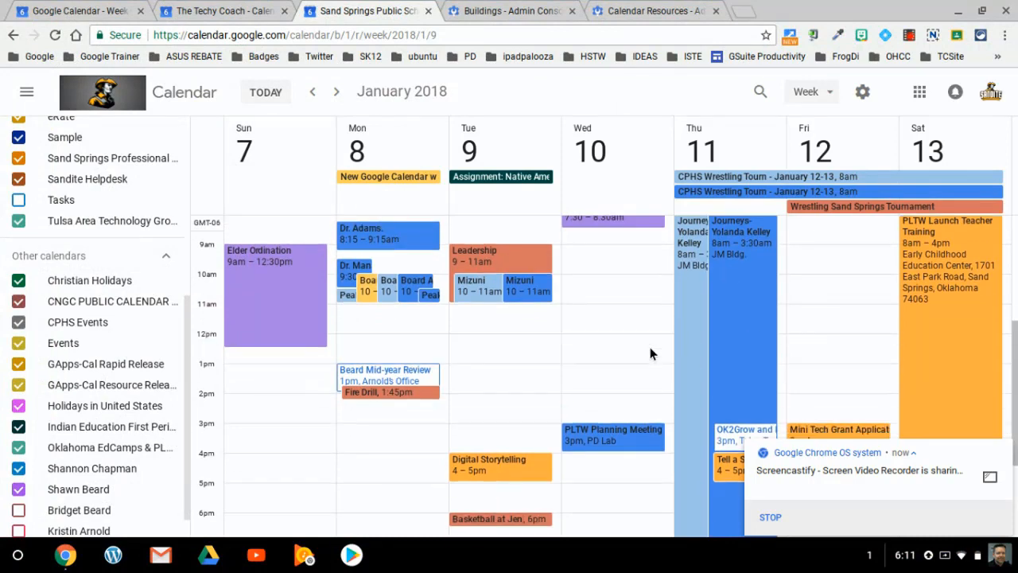
pyautogui.scroll(-3)
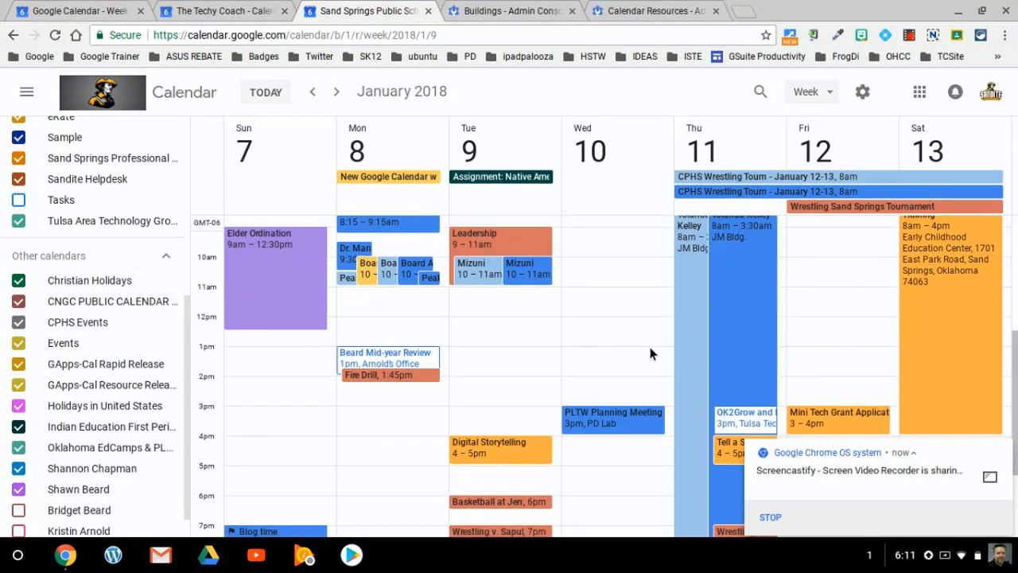